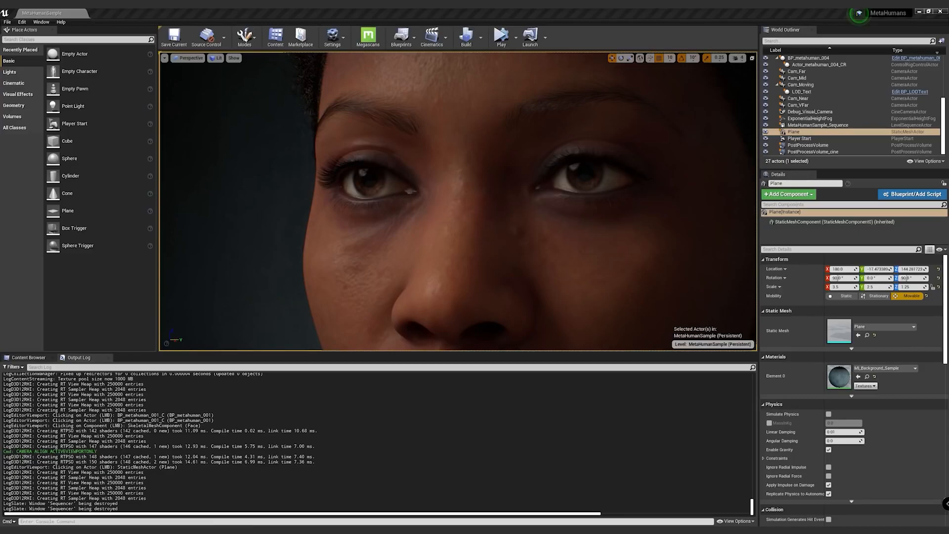
- Enter 'stat fps' in the console to show the frame-rate readout (about 34 FPS)
{"action": "left_click", "coordinate": [332, 36]}
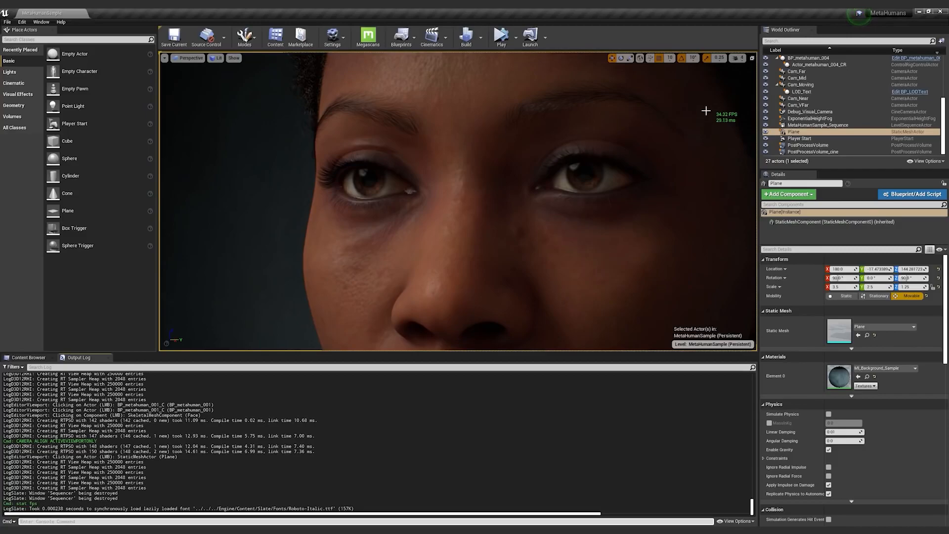
{"action": "mouse_move", "coordinate": [537, 84]}
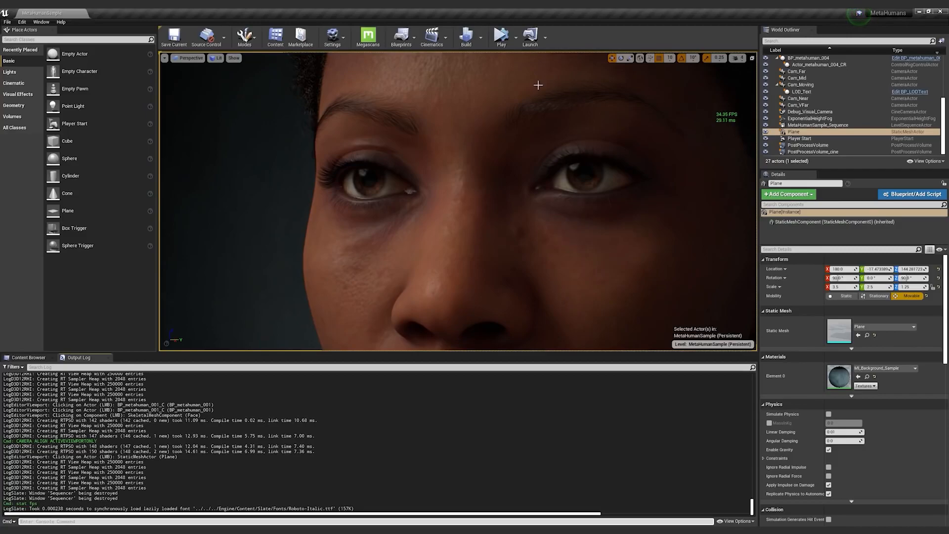
{"action": "left_click", "coordinate": [41, 21]}
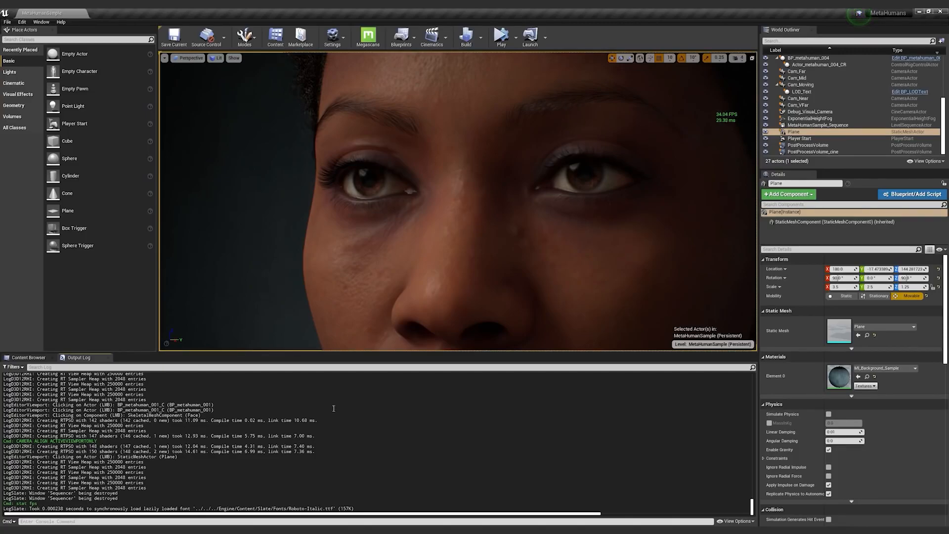
- Try the Low, High and Epic scalability presets while watching the FPS counter
{"action": "left_click", "coordinate": [332, 36]}
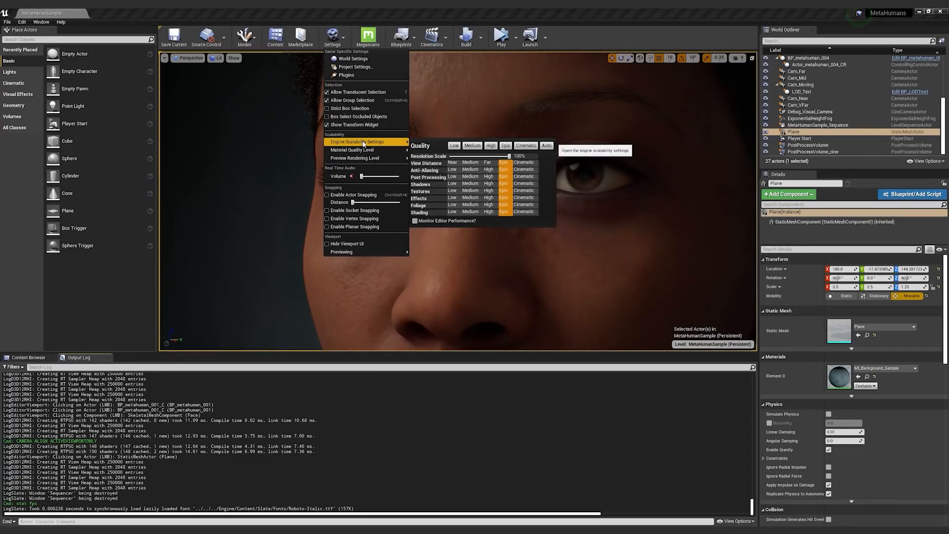
{"action": "left_click", "coordinate": [454, 145]}
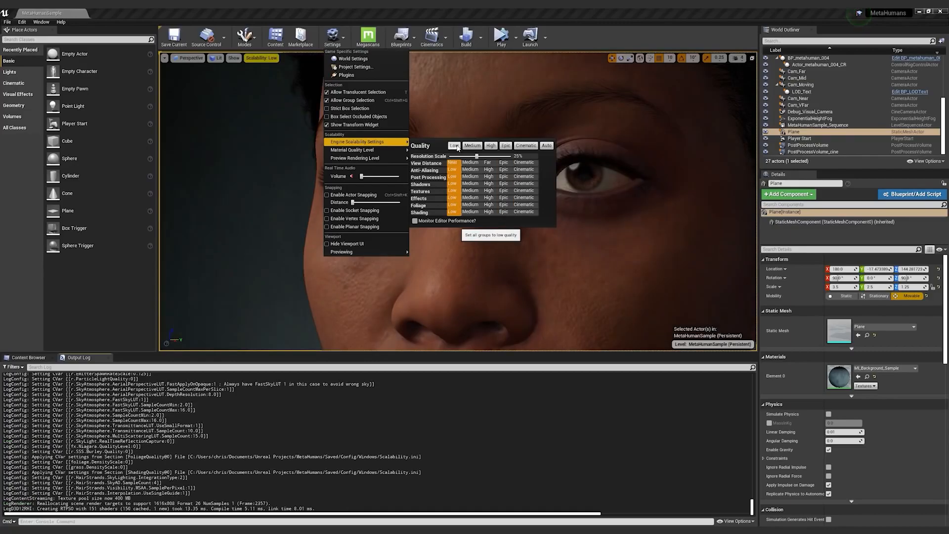
{"action": "left_click", "coordinate": [472, 146]}
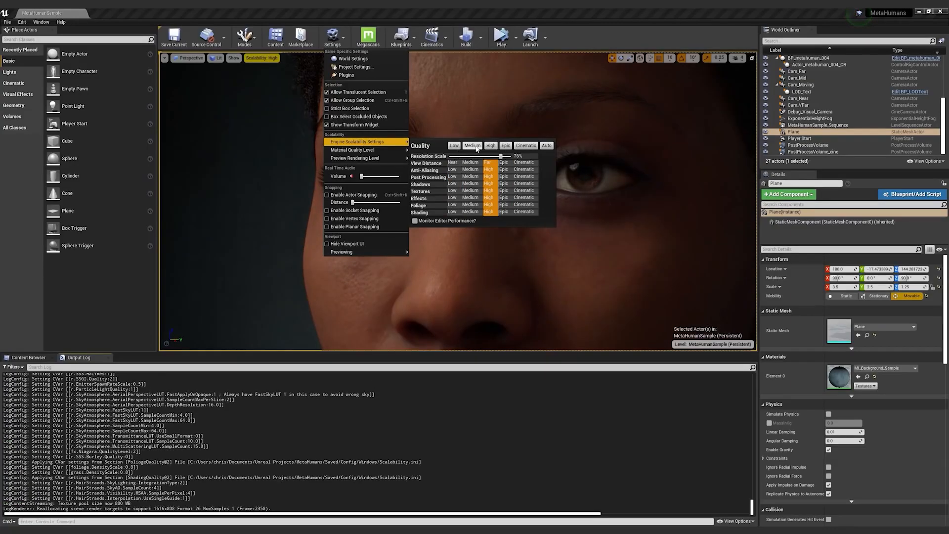
{"action": "left_click", "coordinate": [526, 145]}
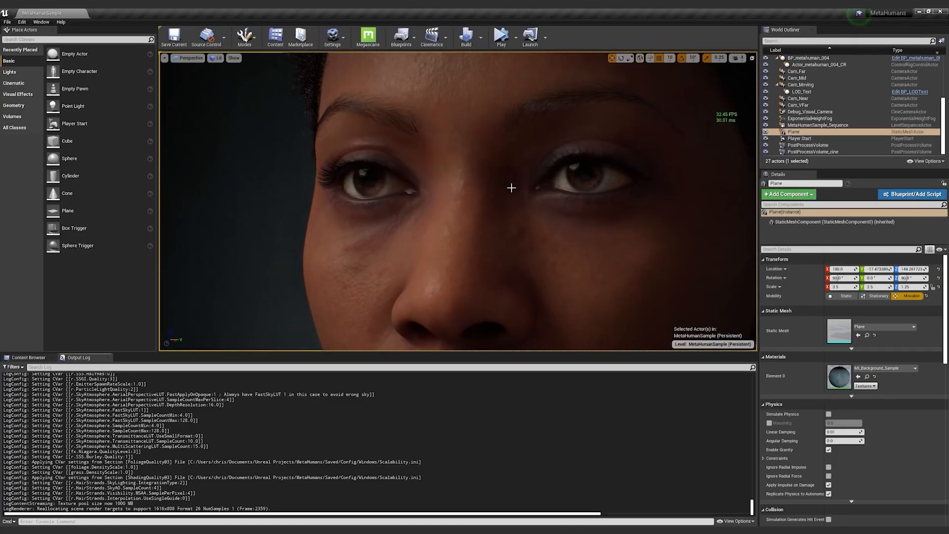
- Try the Medium scalability preset (about 43 FPS), then restore Epic quality
{"action": "left_click", "coordinate": [332, 36]}
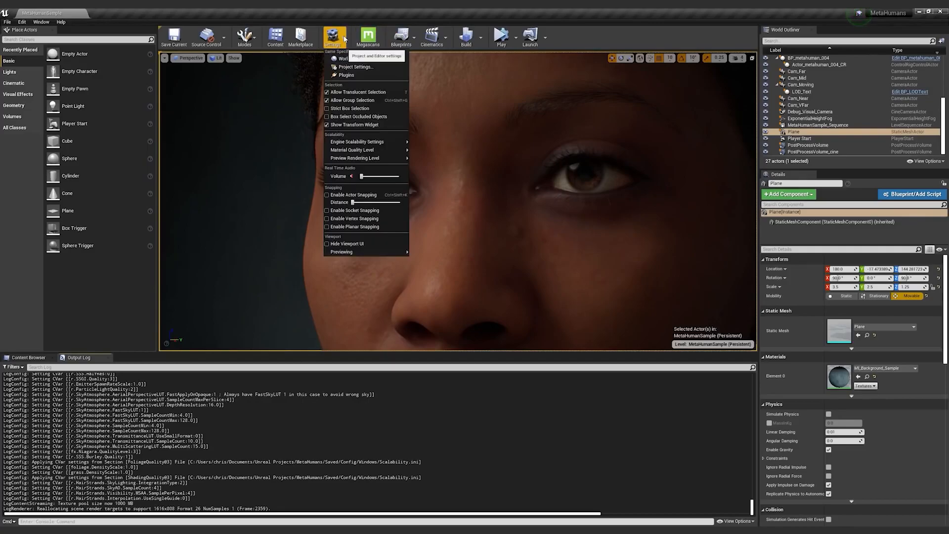
{"action": "left_click", "coordinate": [332, 37]}
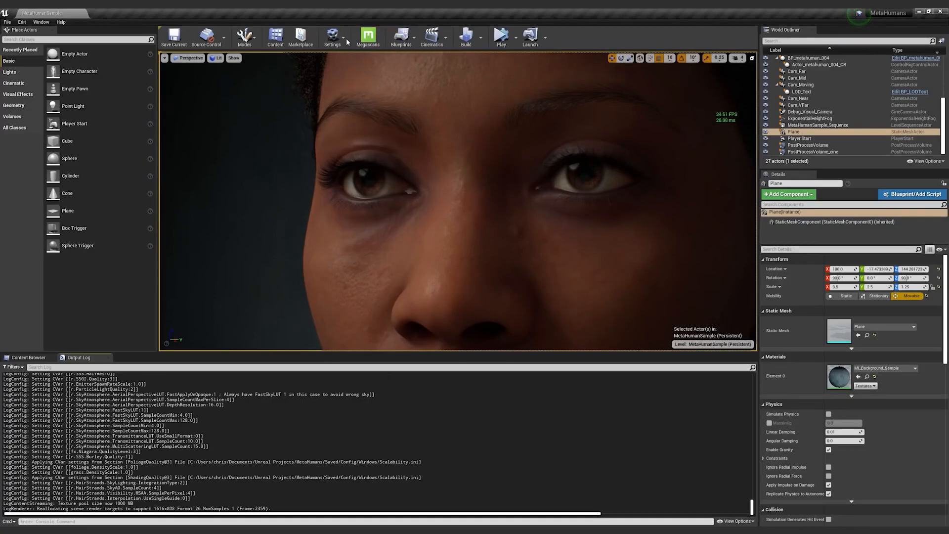
{"action": "left_click", "coordinate": [332, 36]}
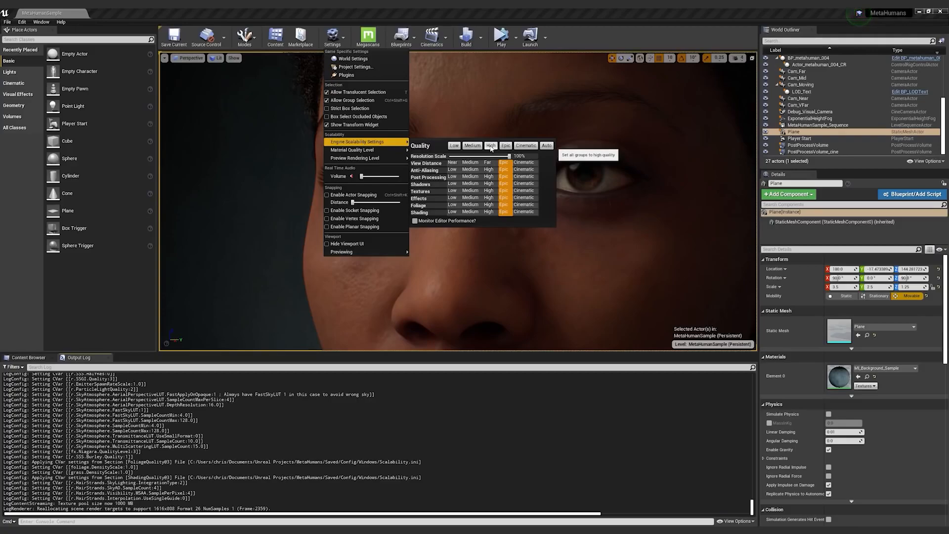
{"action": "left_click", "coordinate": [471, 145]}
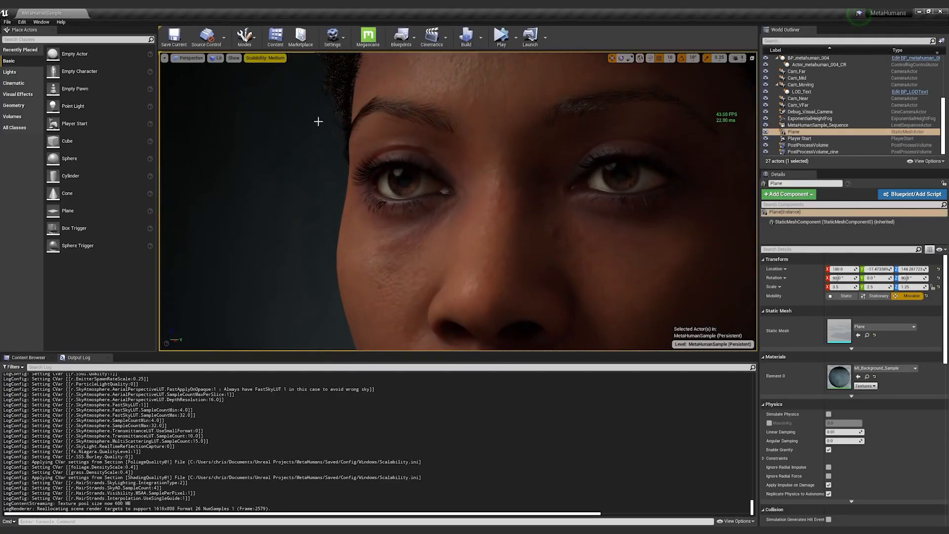
{"action": "left_click", "coordinate": [332, 36]}
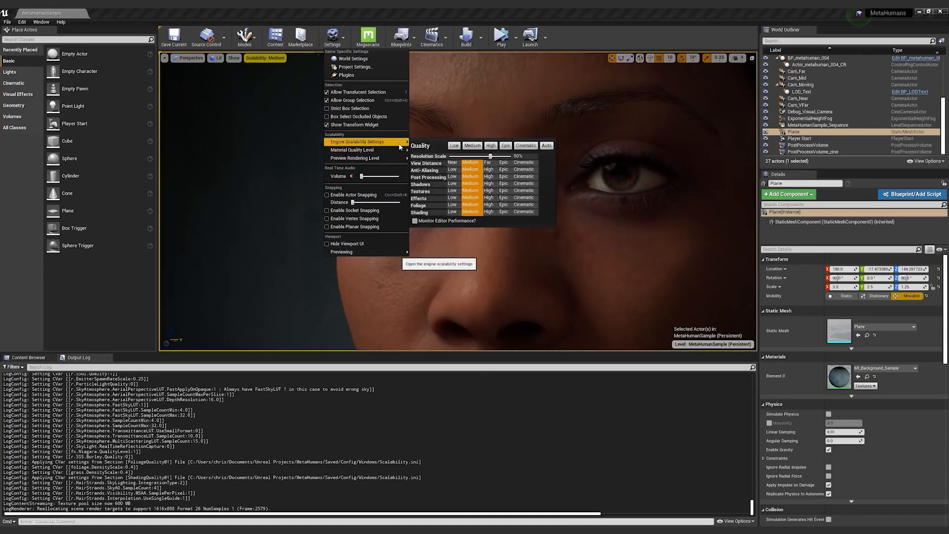
{"action": "left_click", "coordinate": [504, 145]}
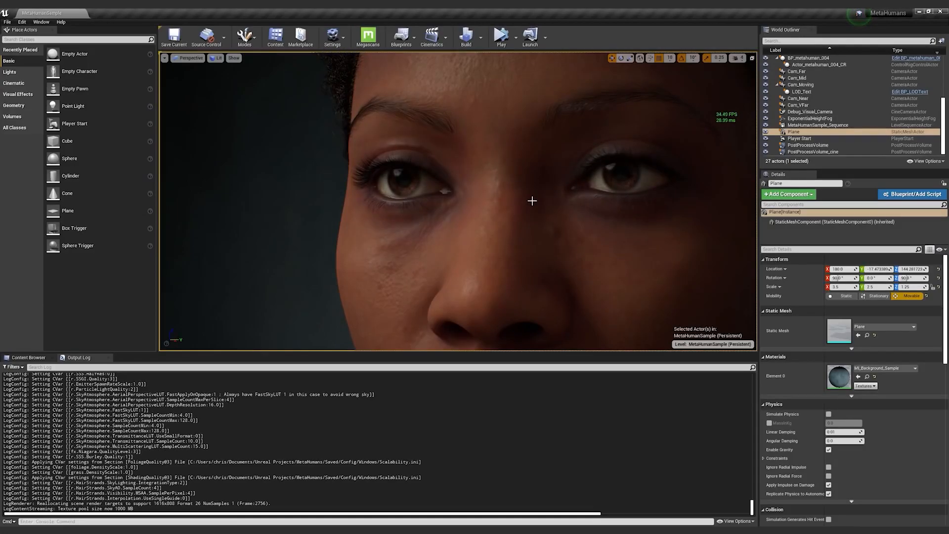
{"action": "mouse_move", "coordinate": [535, 214]}
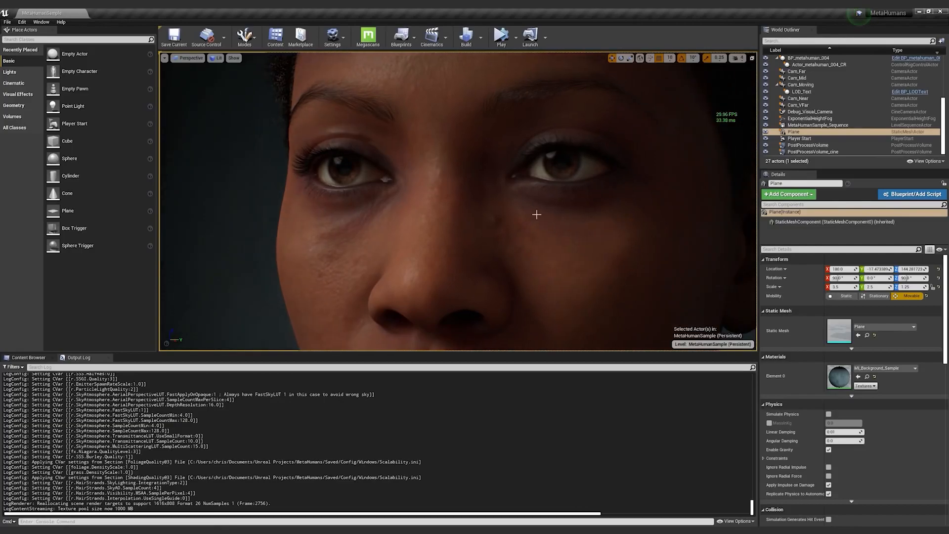
- Select BP_metahuman_001 and force a lower LOD on its LODSync component
{"action": "right_click", "coordinate": [486, 209]}
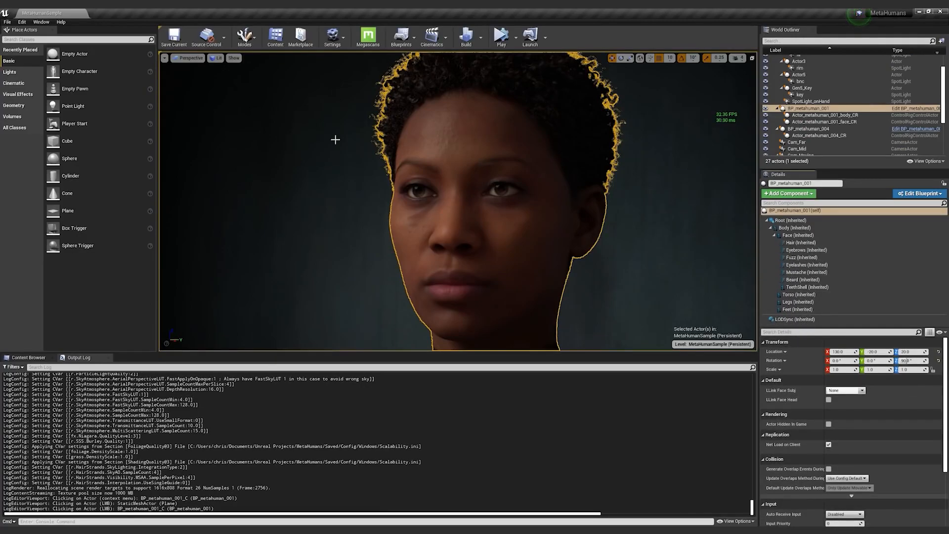
{"action": "mouse_move", "coordinate": [587, 240]}
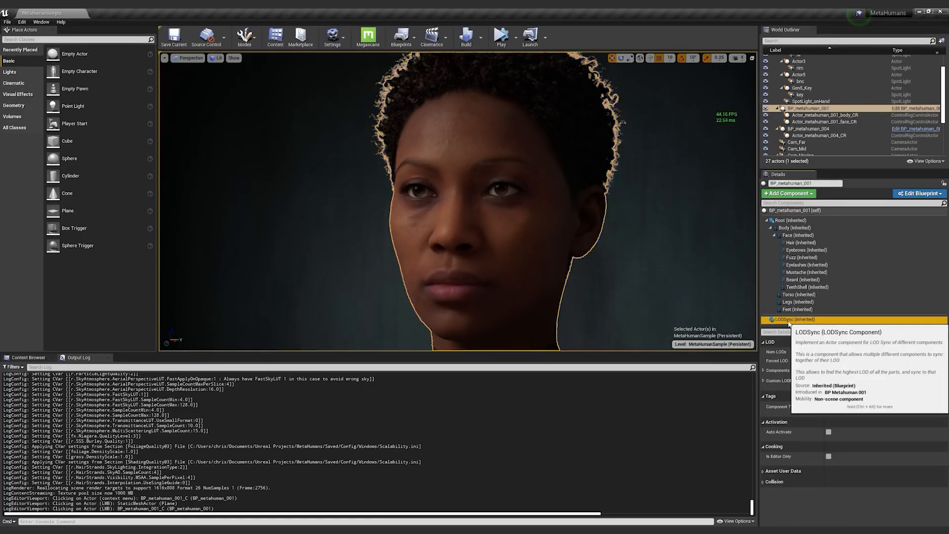
{"action": "left_click", "coordinate": [791, 318]}
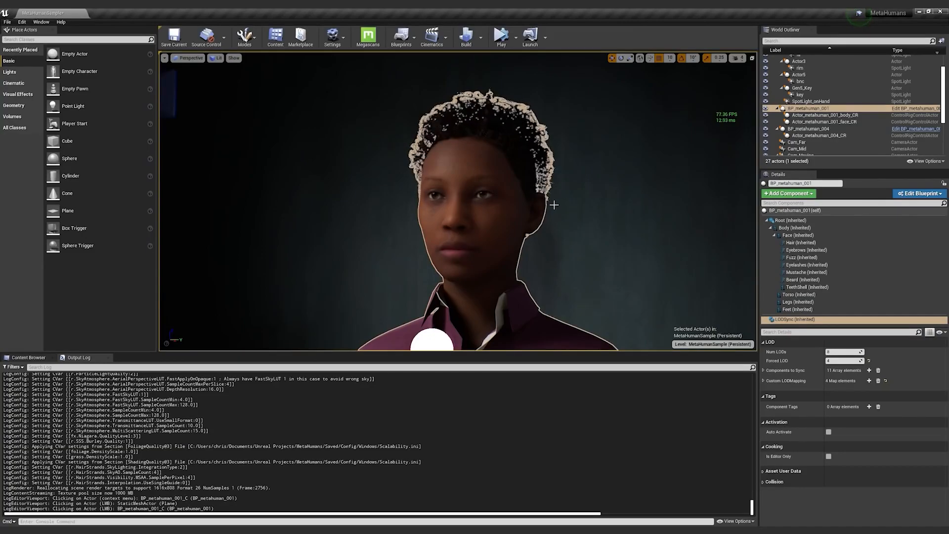
{"action": "mouse_move", "coordinate": [551, 223]}
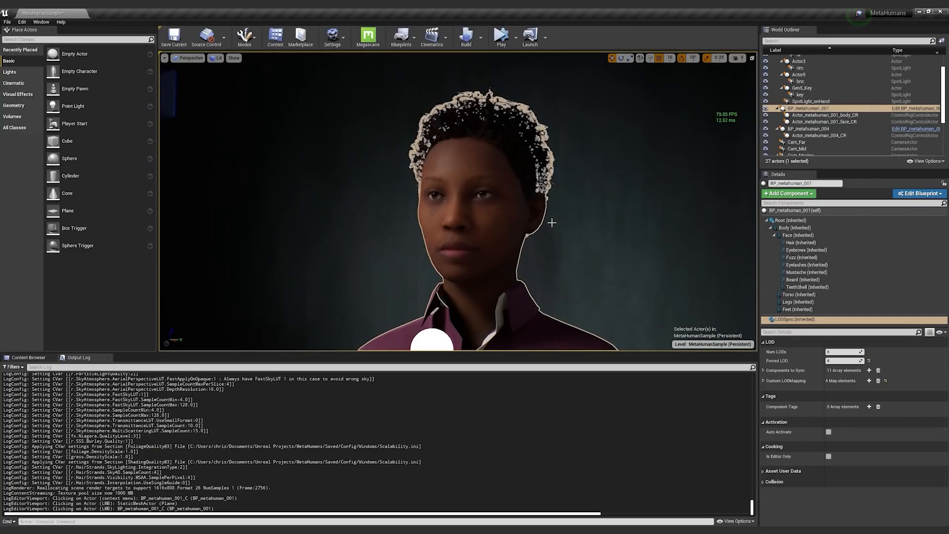
{"action": "mouse_move", "coordinate": [788, 319]}
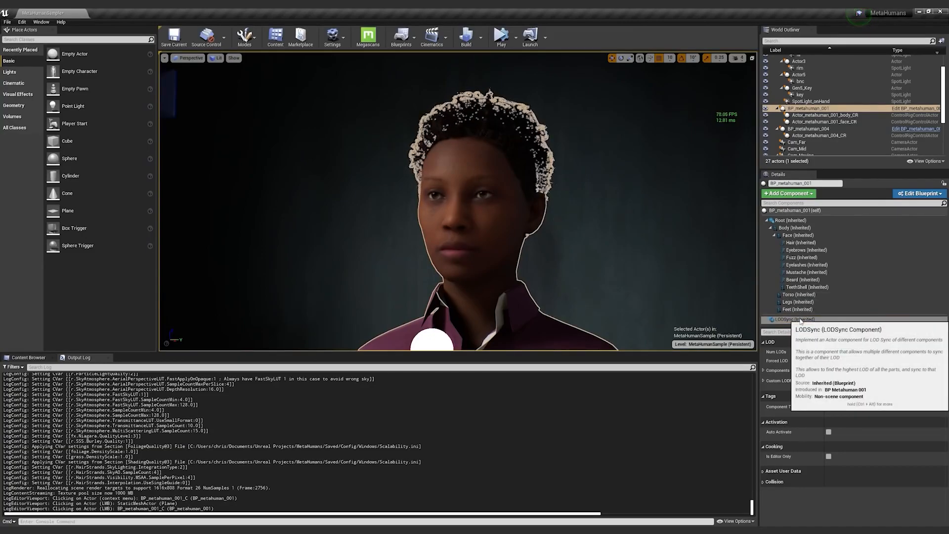
- Set the LODSync Forced LOD back to a higher-detail level
{"action": "left_click", "coordinate": [793, 318]}
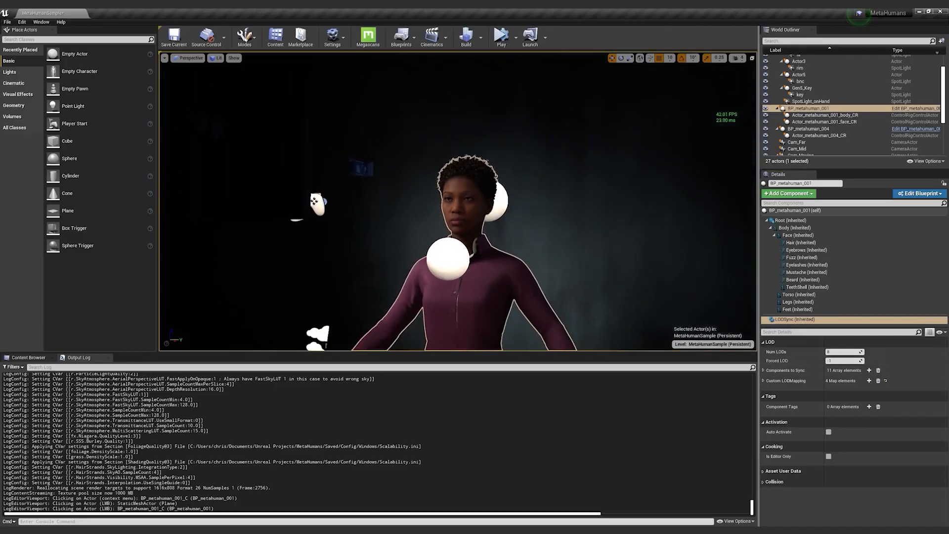
- Check the MetaHuman in wireframe view mode, then switch the viewport back to Lit
{"action": "left_click", "coordinate": [216, 57]}
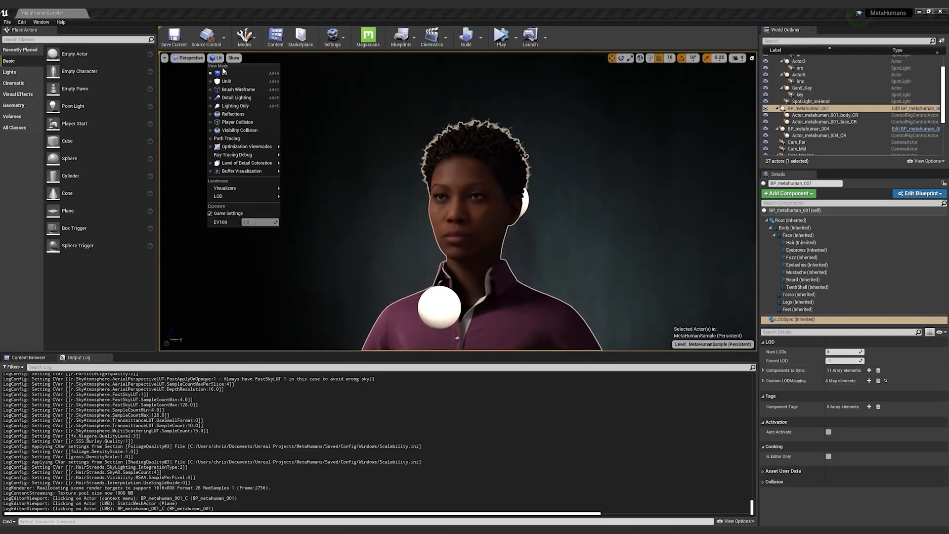
{"action": "left_click", "coordinate": [237, 89]}
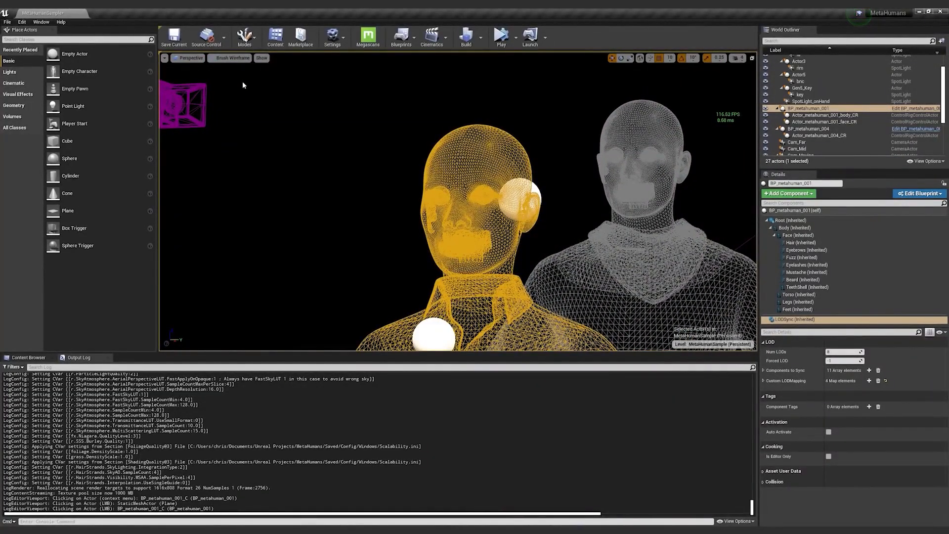
{"action": "left_click", "coordinate": [232, 58]}
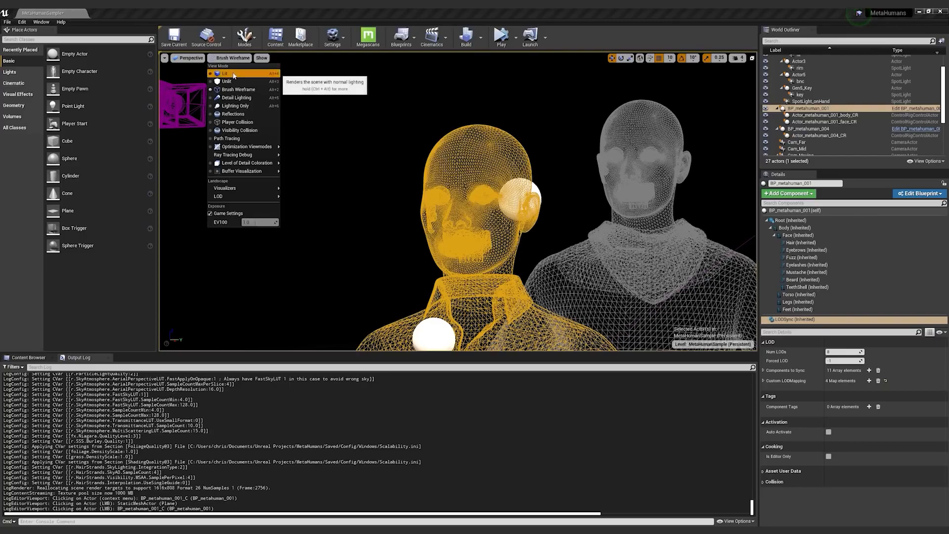
{"action": "left_click", "coordinate": [225, 73]}
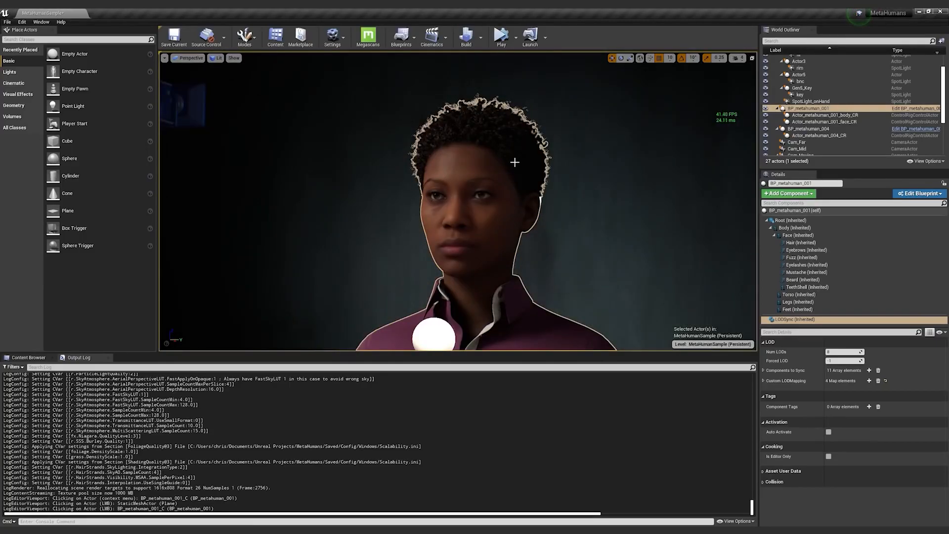
{"action": "mouse_move", "coordinate": [495, 173]}
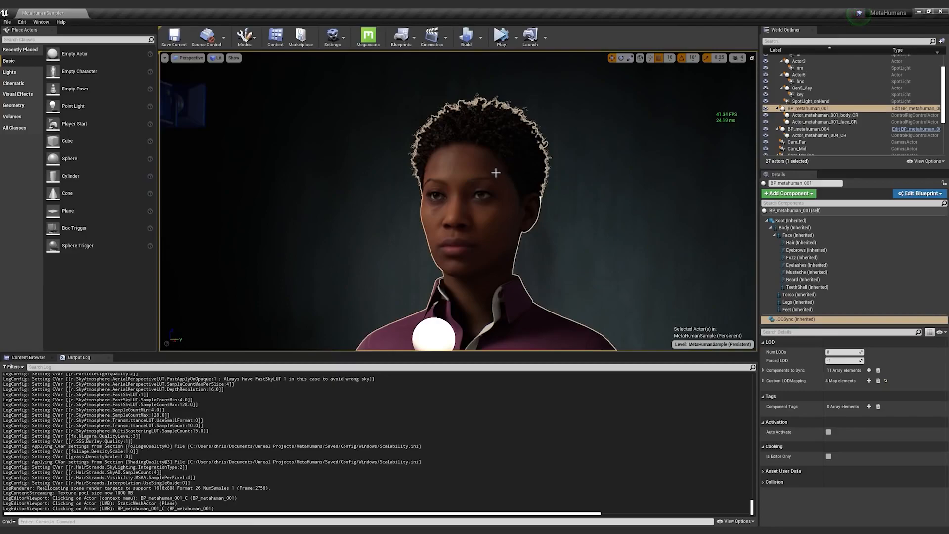
{"action": "mouse_move", "coordinate": [521, 202]}
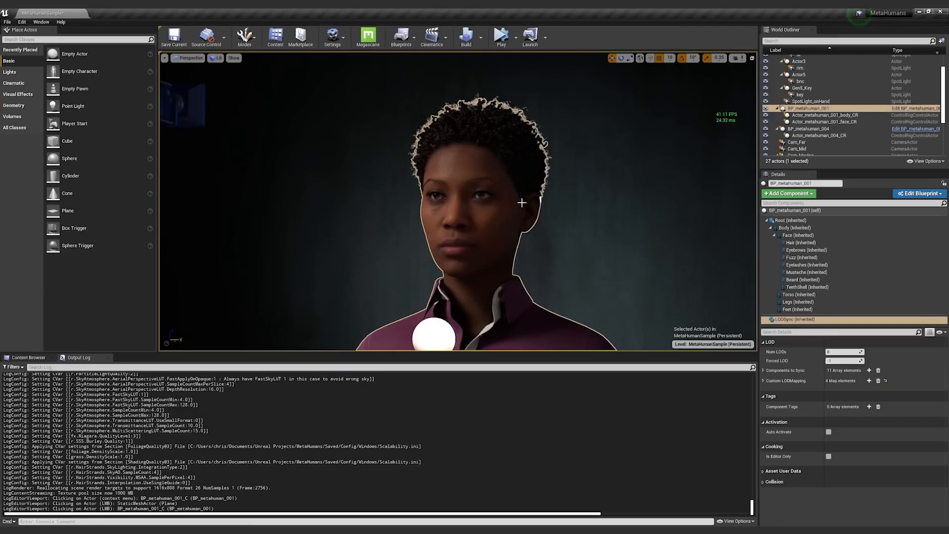
{"action": "mouse_move", "coordinate": [598, 215]}
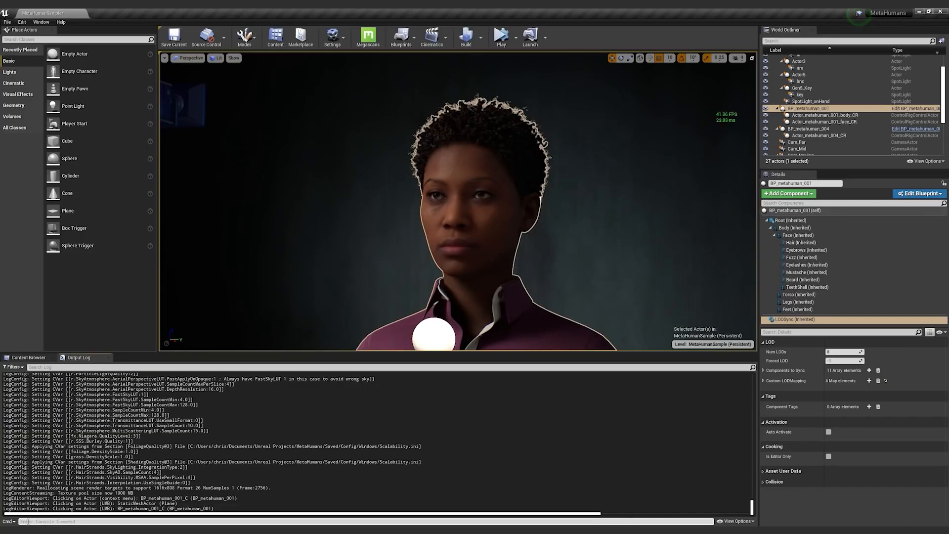
- Run r.HairStrands.Strands 0 in the console and select the background plane
{"action": "type", "text": "stat fps"}
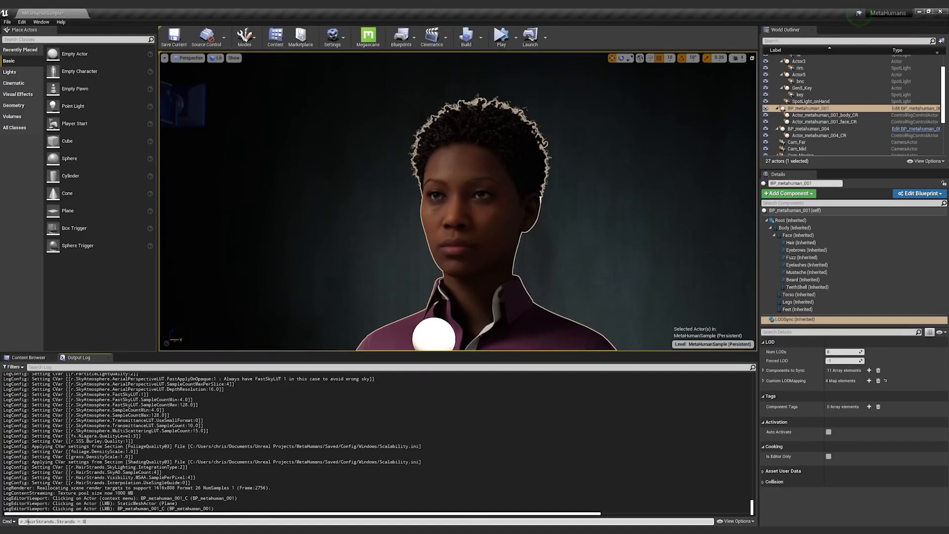
{"action": "key", "text": "enter"}
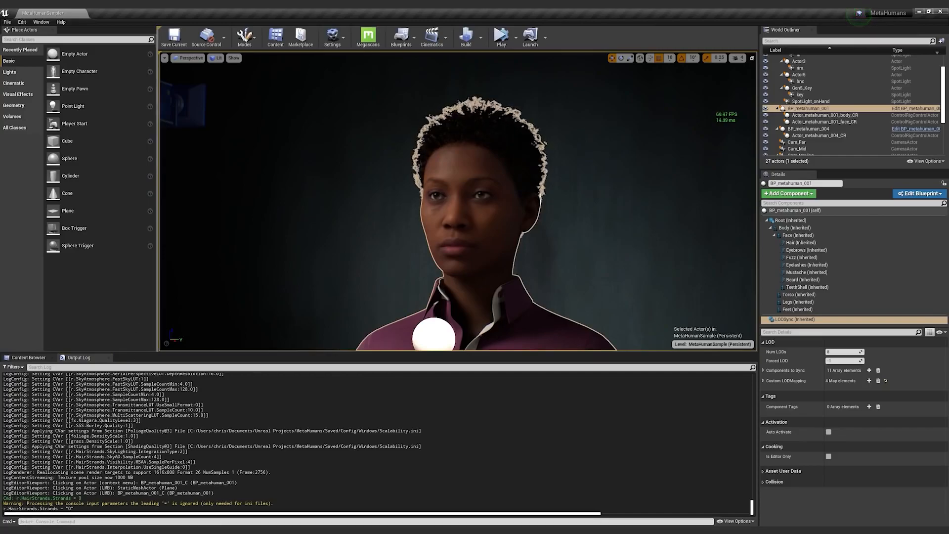
{"action": "left_click", "coordinate": [433, 326]}
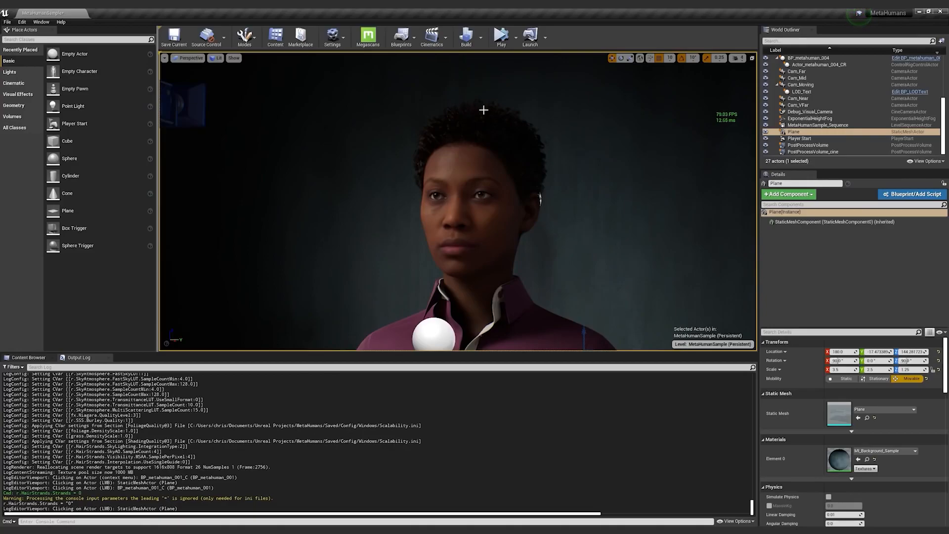
{"action": "mouse_move", "coordinate": [528, 132]}
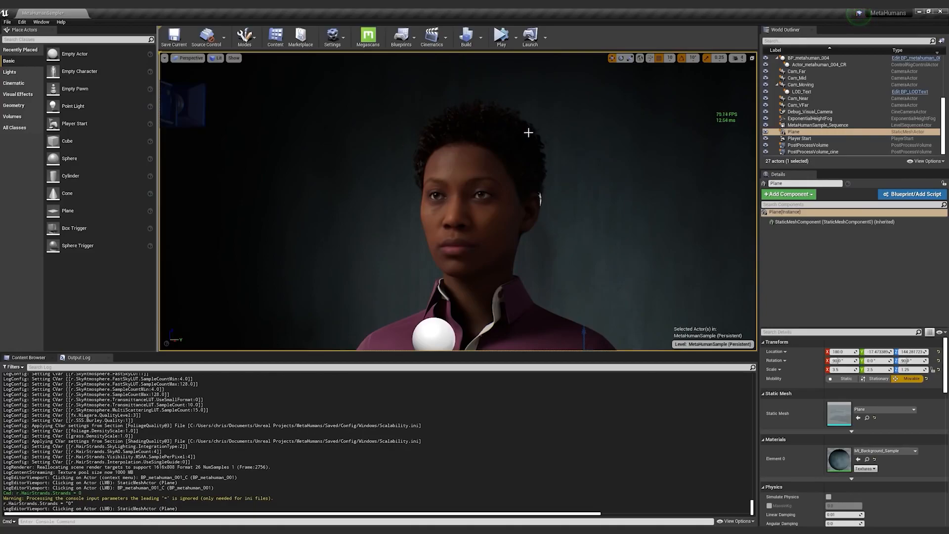
{"action": "mouse_move", "coordinate": [542, 198]}
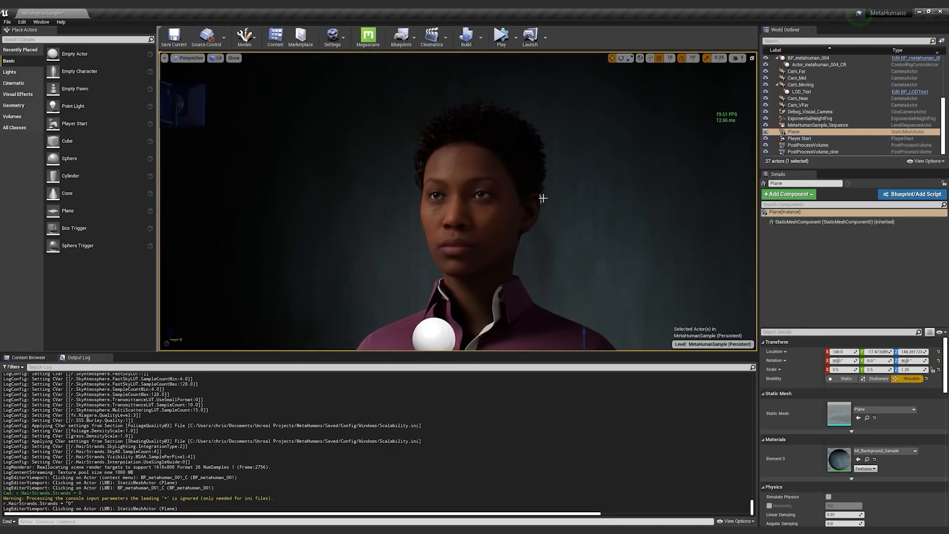
{"action": "mouse_move", "coordinate": [550, 198]}
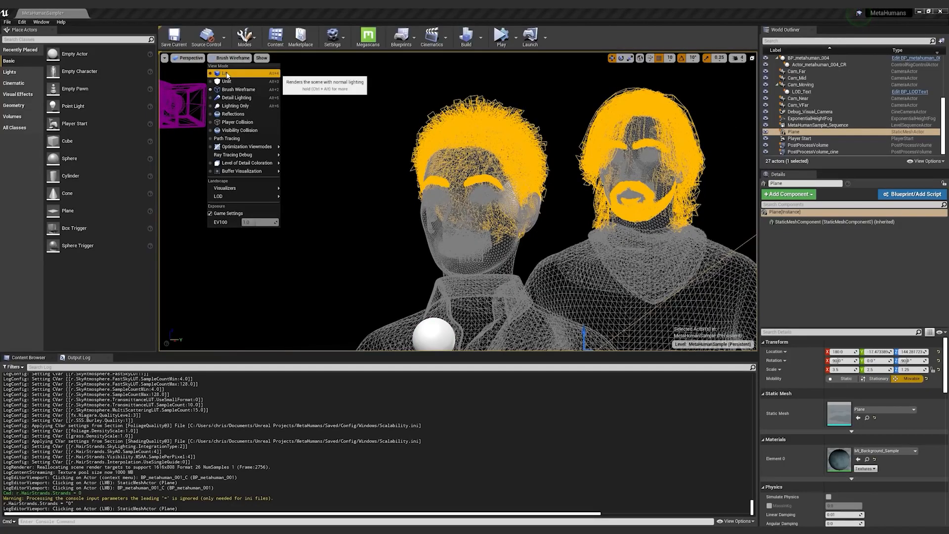
- Switch the viewport back to Lit after the wireframe hair-card check
{"action": "left_click", "coordinate": [227, 73]}
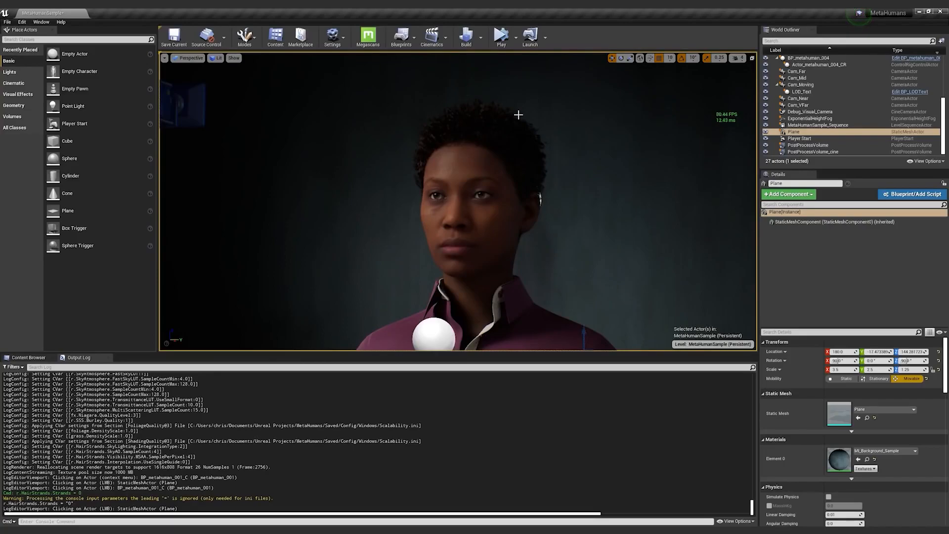
{"action": "mouse_move", "coordinate": [462, 215]}
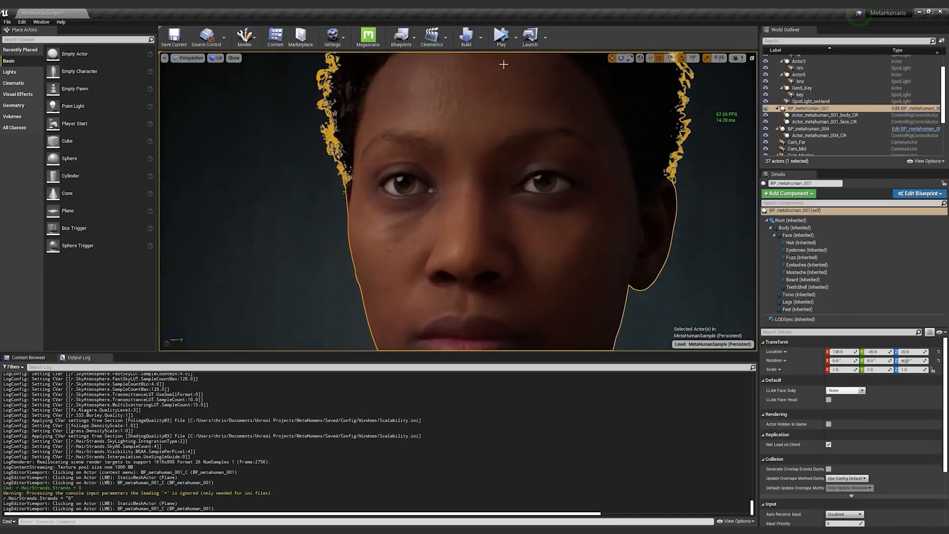
- Play and stop the level, then enter r.HairStrands.Strands 1 in the console
{"action": "left_click", "coordinate": [500, 37]}
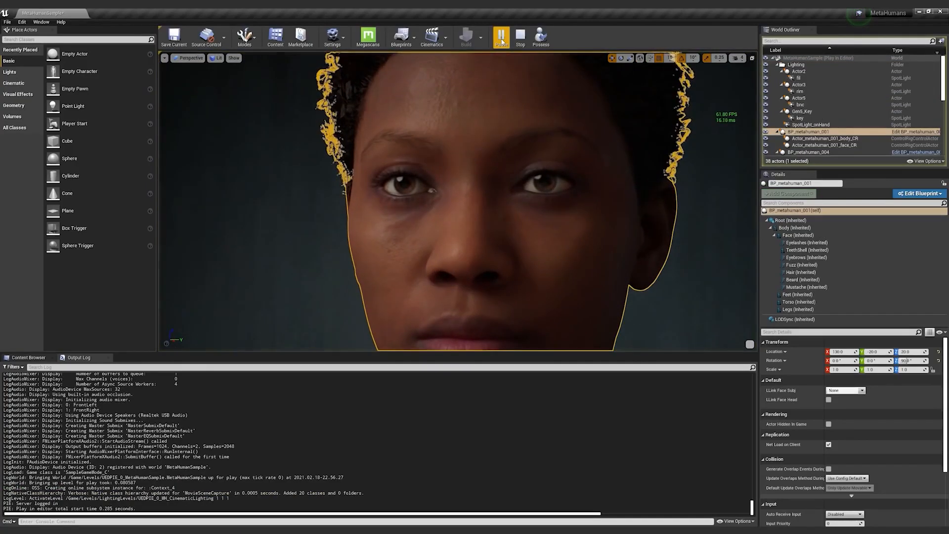
{"action": "left_click", "coordinate": [519, 36]}
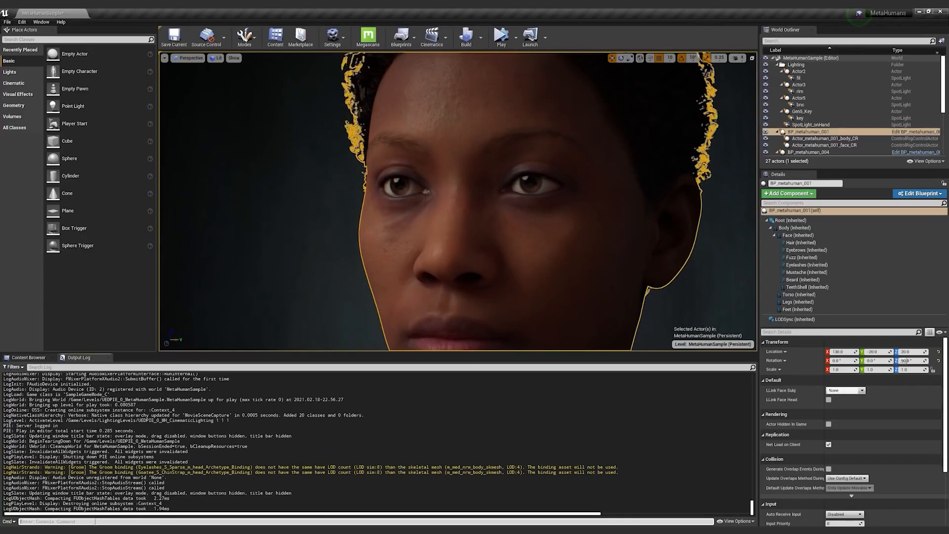
{"action": "type", "text": "stat fps"}
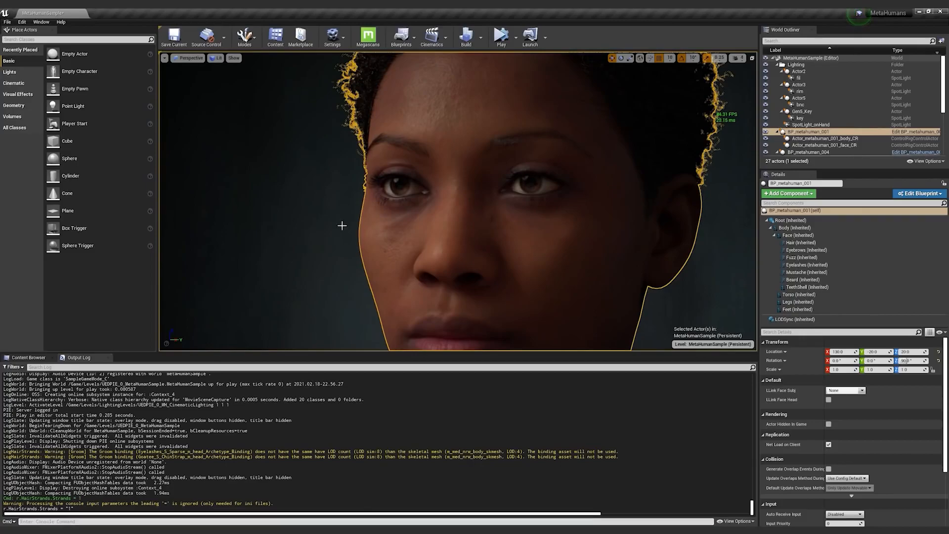
{"action": "mouse_move", "coordinate": [442, 204]}
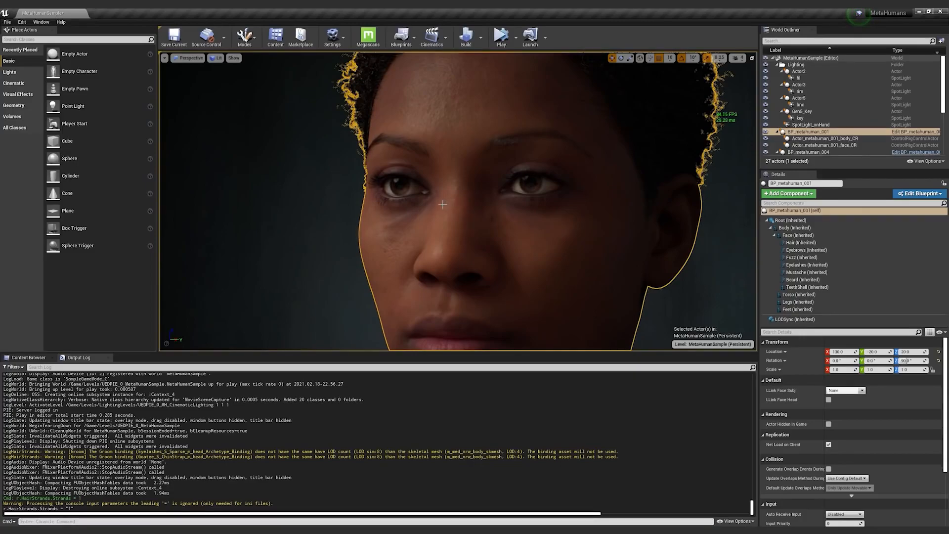
{"action": "mouse_move", "coordinate": [22, 22]}
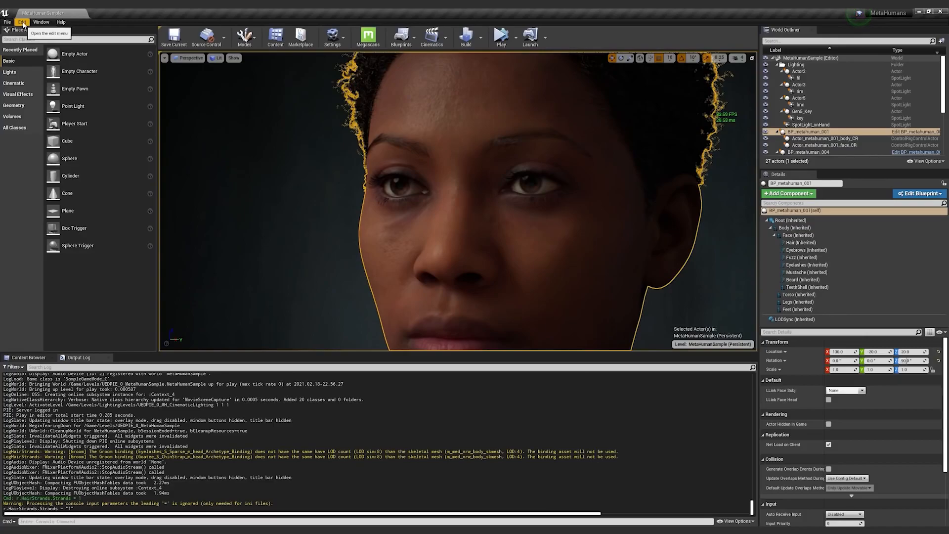
- Search Project Settings for ray tracing, confirm it is enabled, close, and select the background plane
{"action": "left_click", "coordinate": [21, 22]}
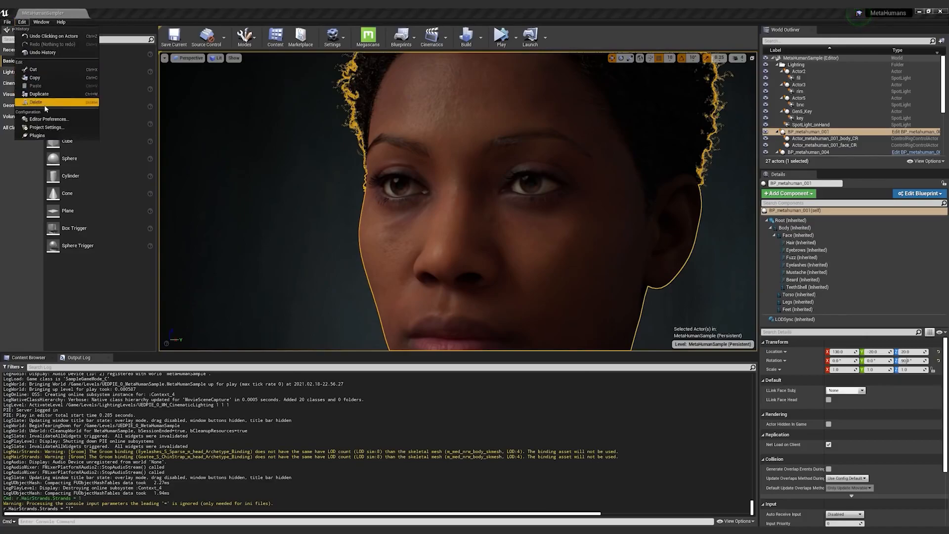
{"action": "mouse_move", "coordinate": [46, 127]}
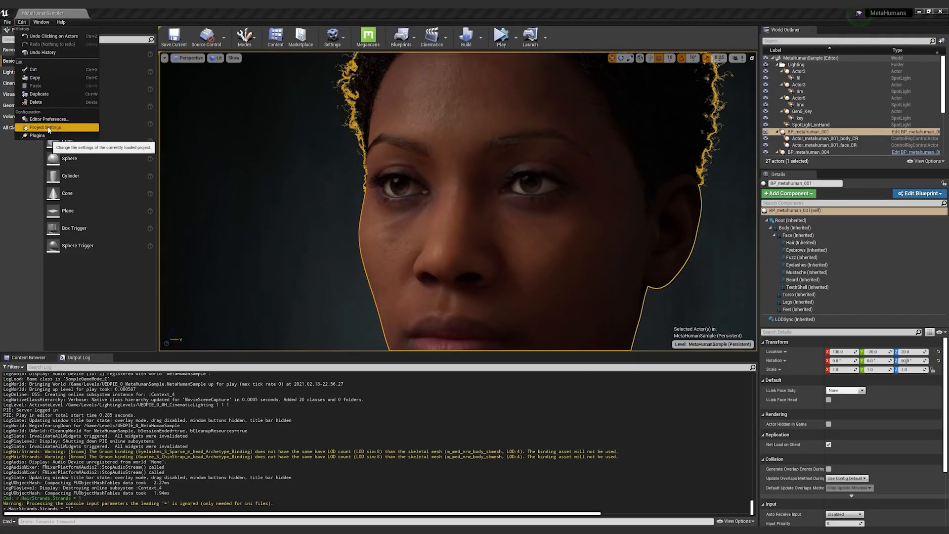
{"action": "left_click", "coordinate": [45, 127]}
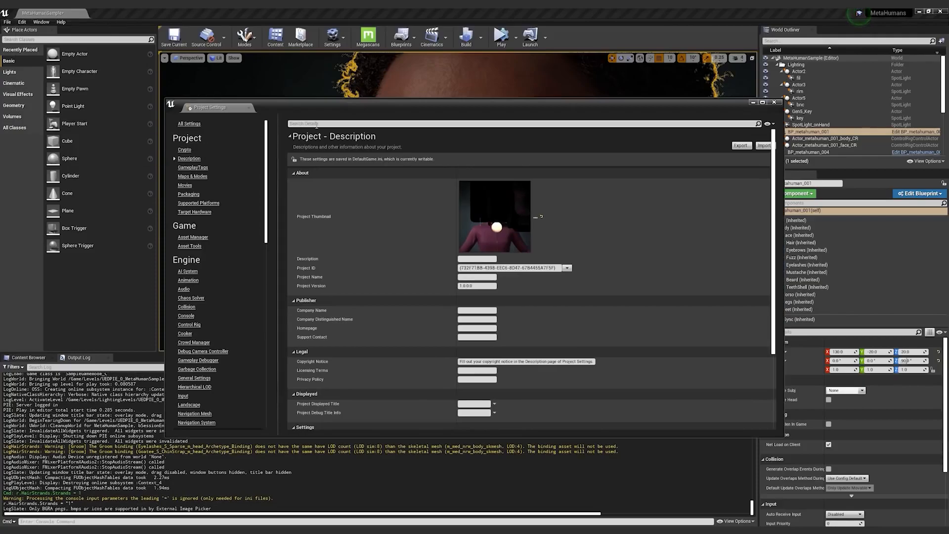
{"action": "type", "text": "rayt"}
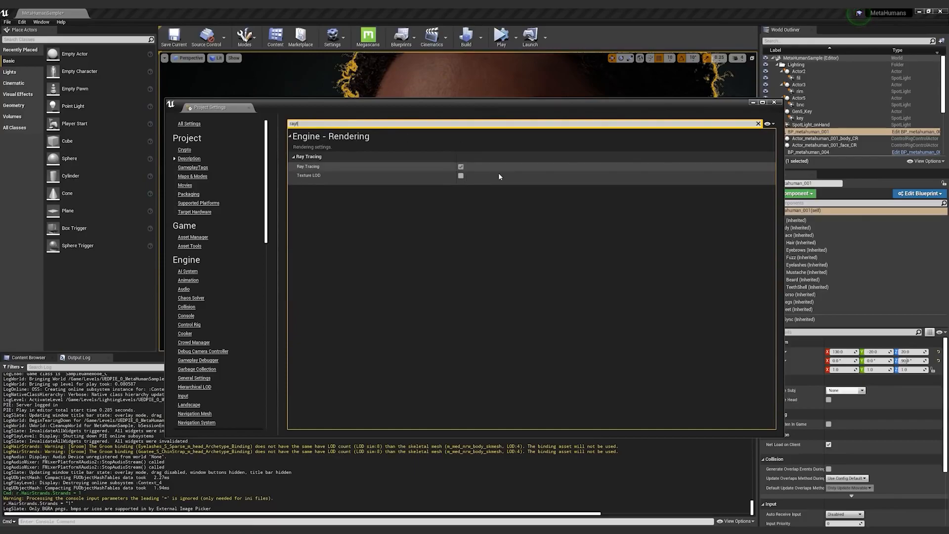
{"action": "left_click", "coordinate": [774, 102]}
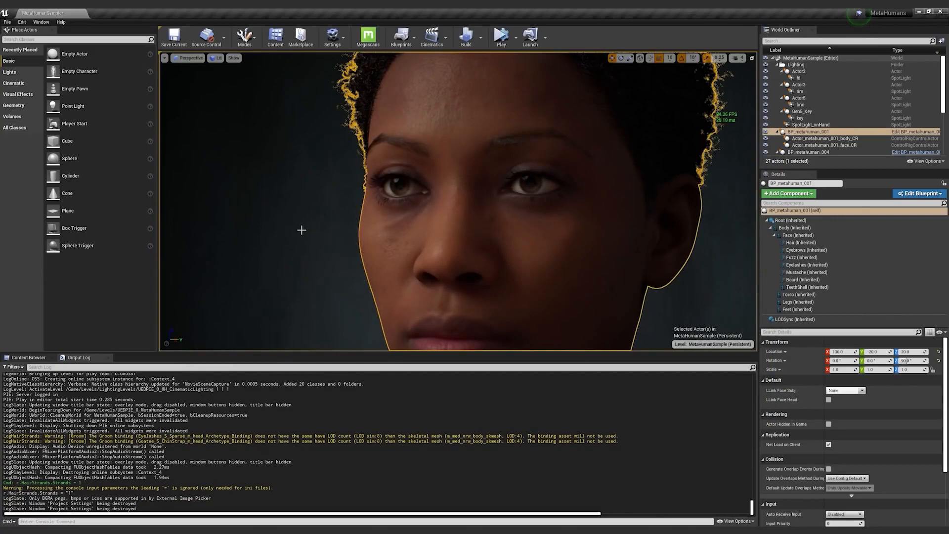
{"action": "left_click", "coordinate": [528, 246]}
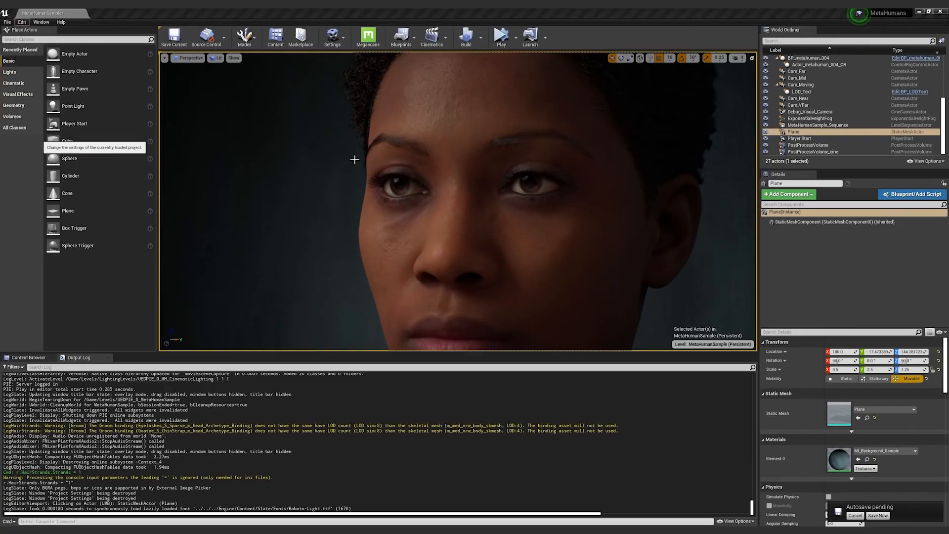
- Set the Windows Default RHI to DirectX 11 in Project Settings
{"action": "left_click", "coordinate": [332, 36]}
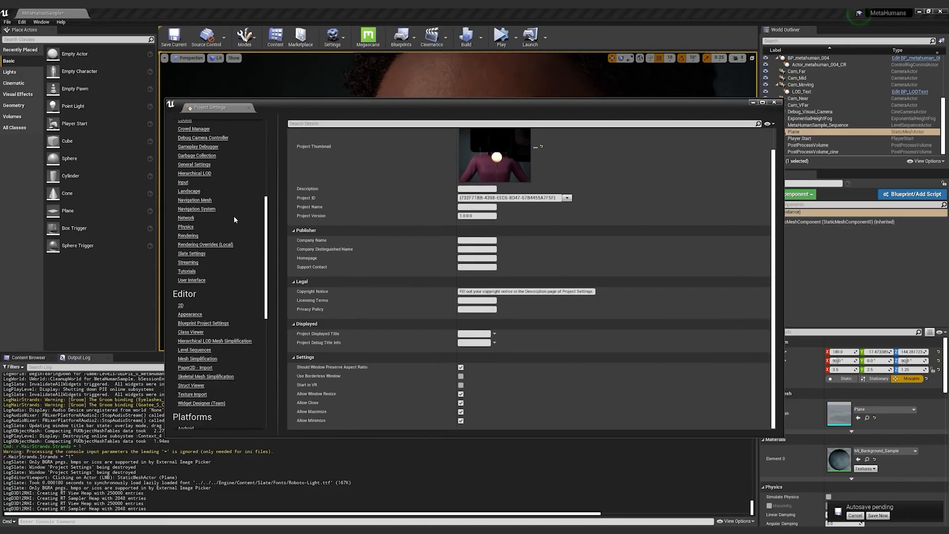
{"action": "scroll", "scroll_direction": "down", "scroll_amount": 3}
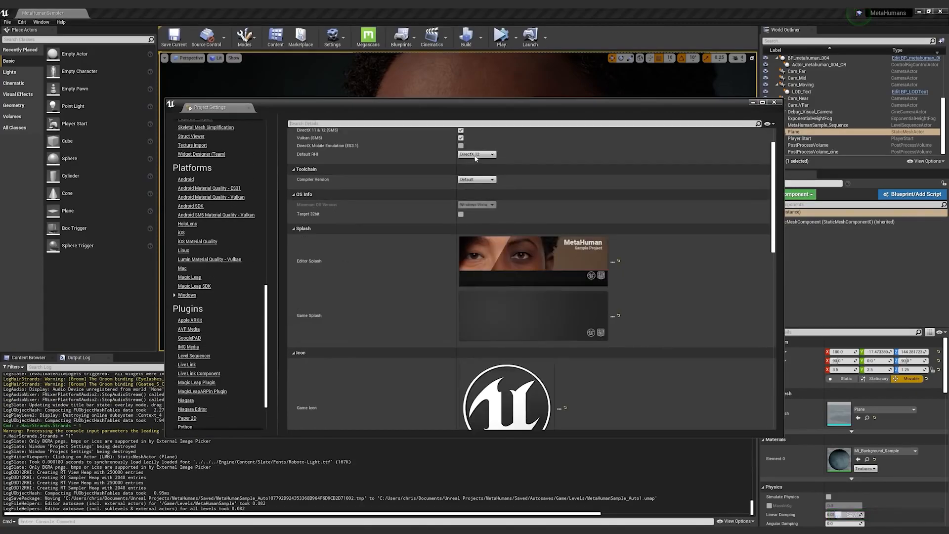
{"action": "left_click", "coordinate": [477, 154]}
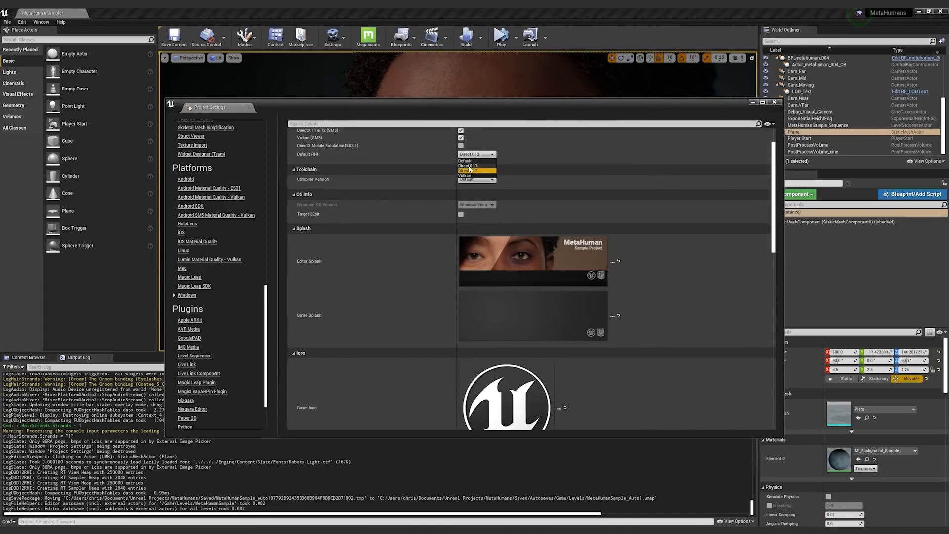
{"action": "left_click", "coordinate": [467, 165]}
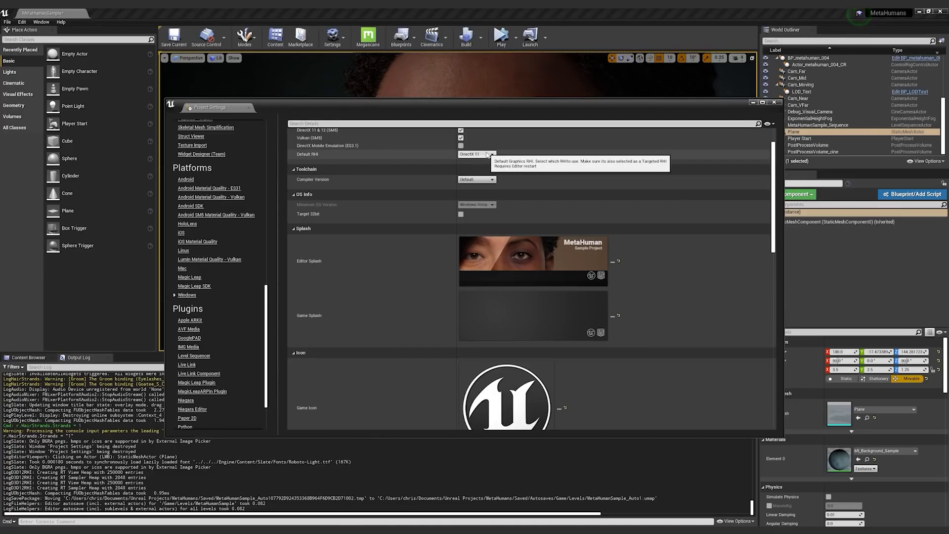
{"action": "left_click", "coordinate": [477, 154]}
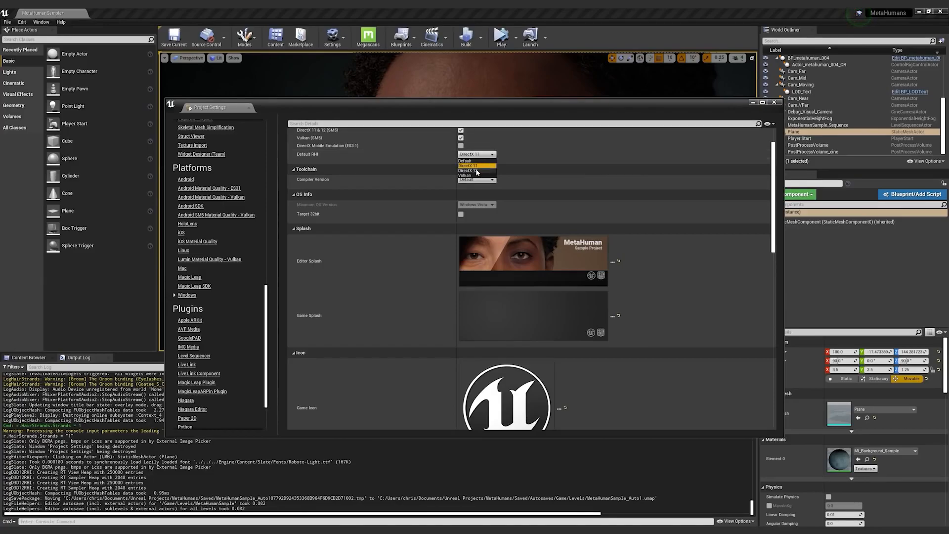
{"action": "left_click", "coordinate": [465, 171]}
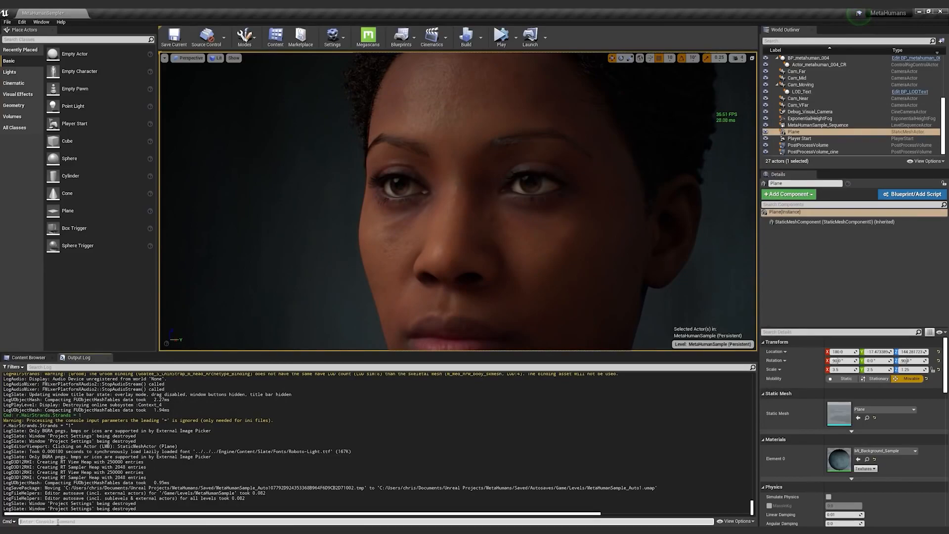
{"action": "type", "text": "r.RH"}
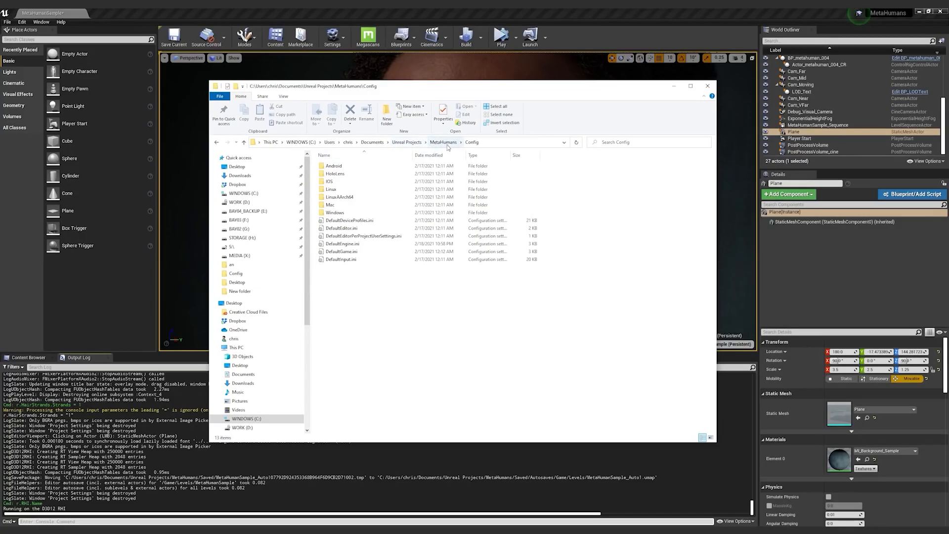
{"action": "mouse_move", "coordinate": [477, 148]}
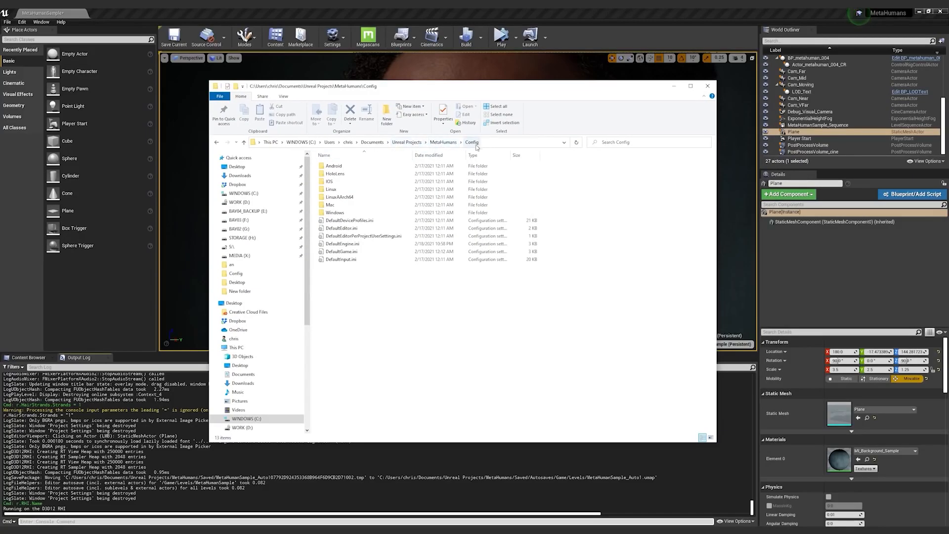
- Open DefaultEngine.ini from the MetaHumans Config folder, then close the Explorer window
{"action": "left_click", "coordinate": [342, 243]}
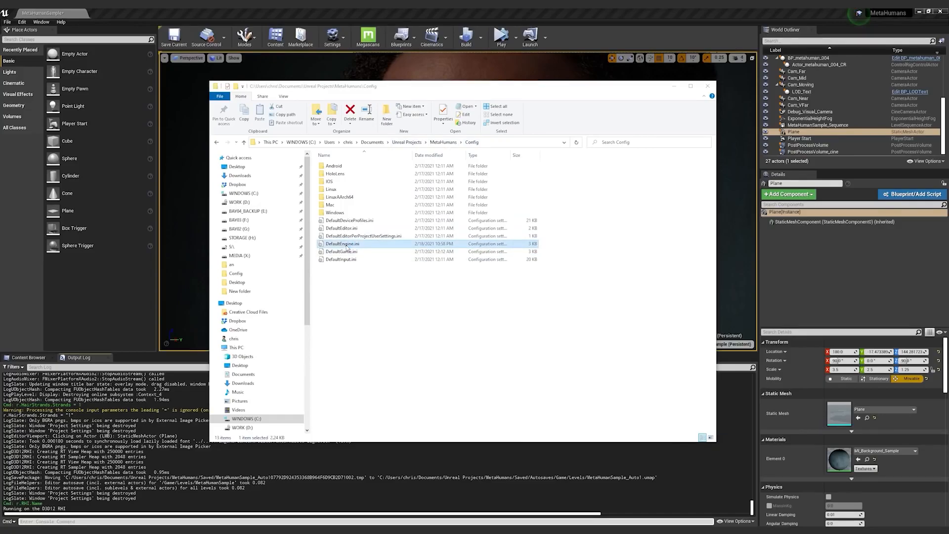
{"action": "double_click", "coordinate": [342, 243]}
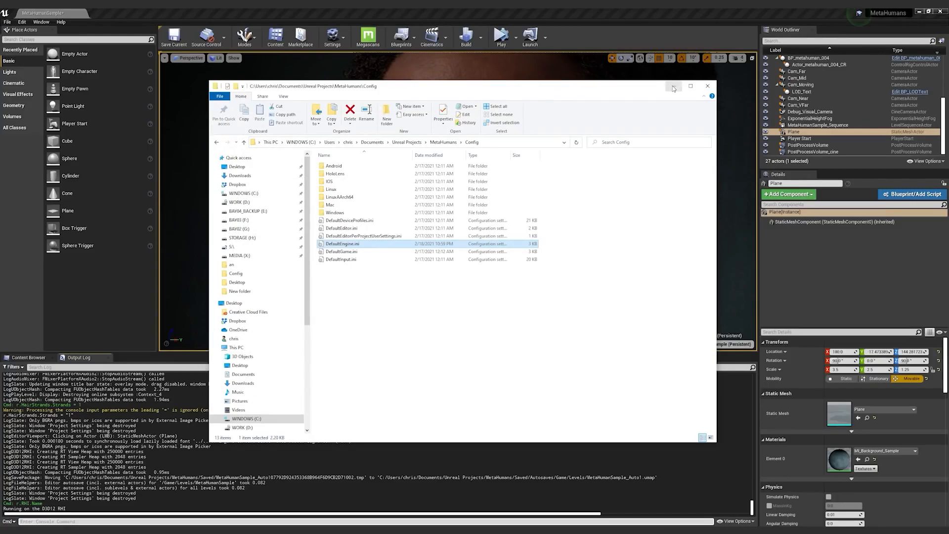
{"action": "left_click", "coordinate": [707, 86]}
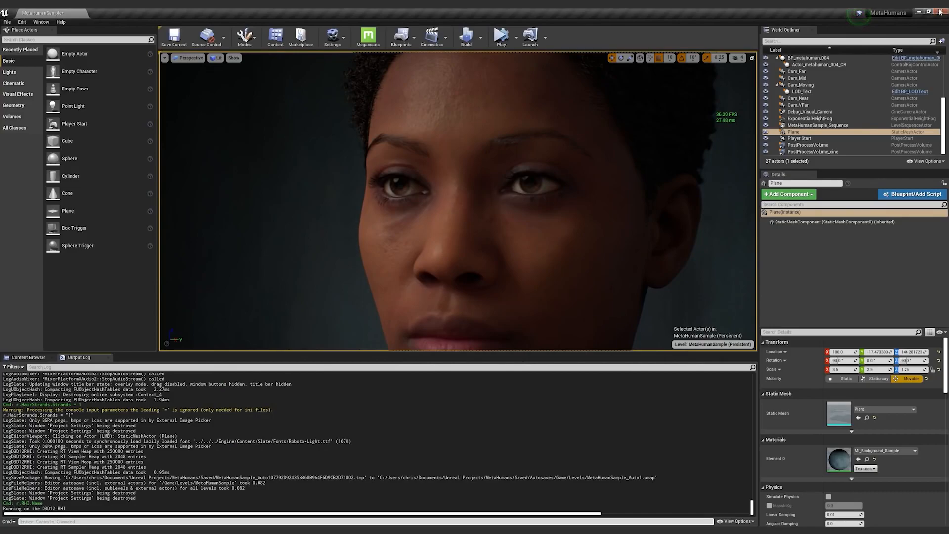
- Close the Unreal editor and choose Don't Save for the level changes
{"action": "left_click", "coordinate": [173, 37]}
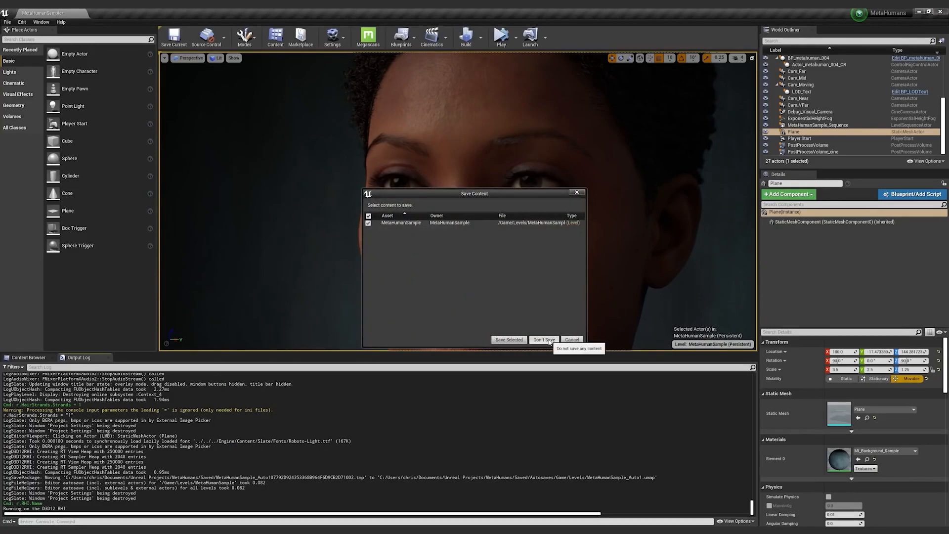
{"action": "left_click", "coordinate": [543, 339]}
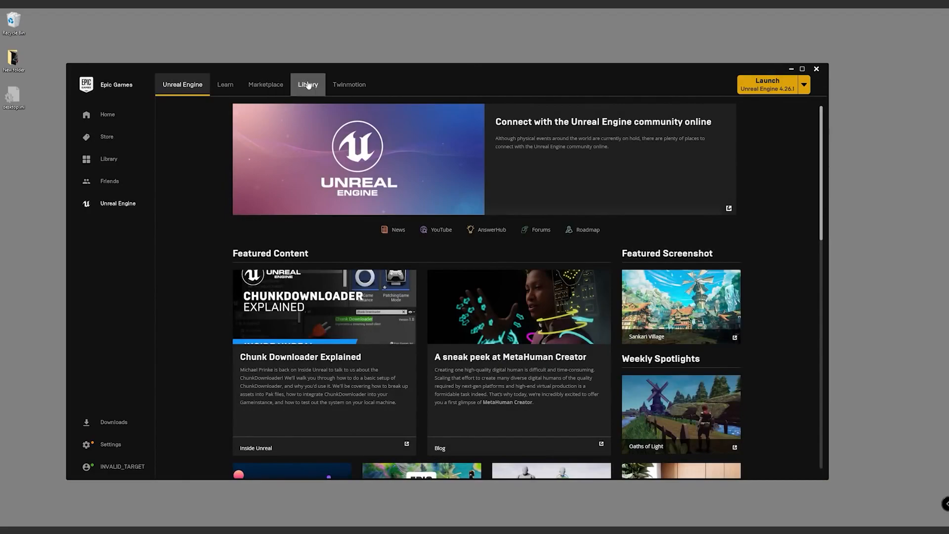
- Launch Unreal Engine 4.26.1 and open the MetaHumans project from the Project Browser
{"action": "left_click", "coordinate": [307, 84]}
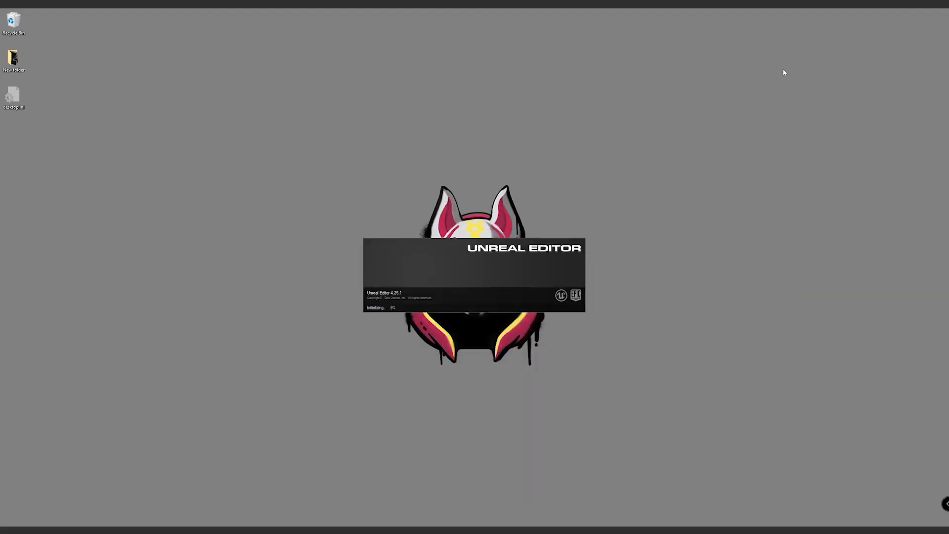
{"action": "mouse_move", "coordinate": [582, 101]}
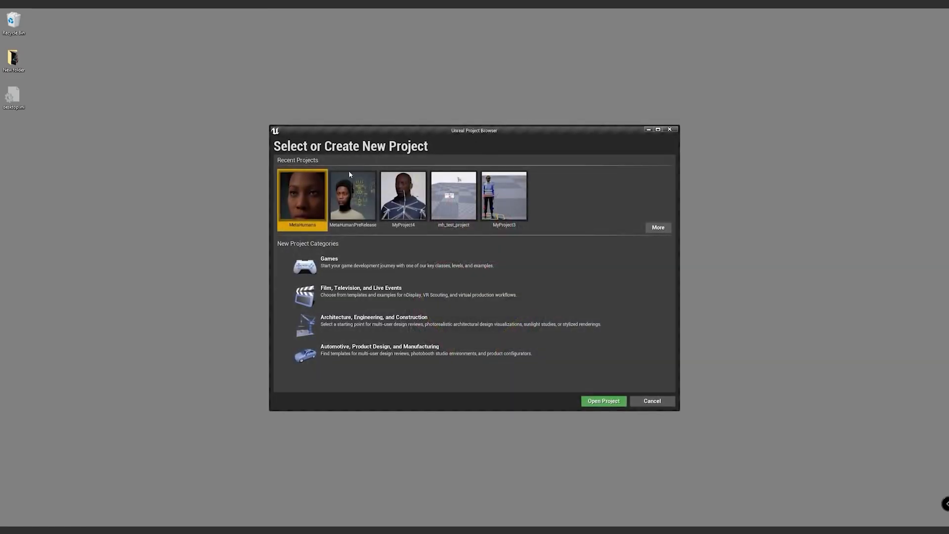
{"action": "left_click", "coordinate": [603, 401]}
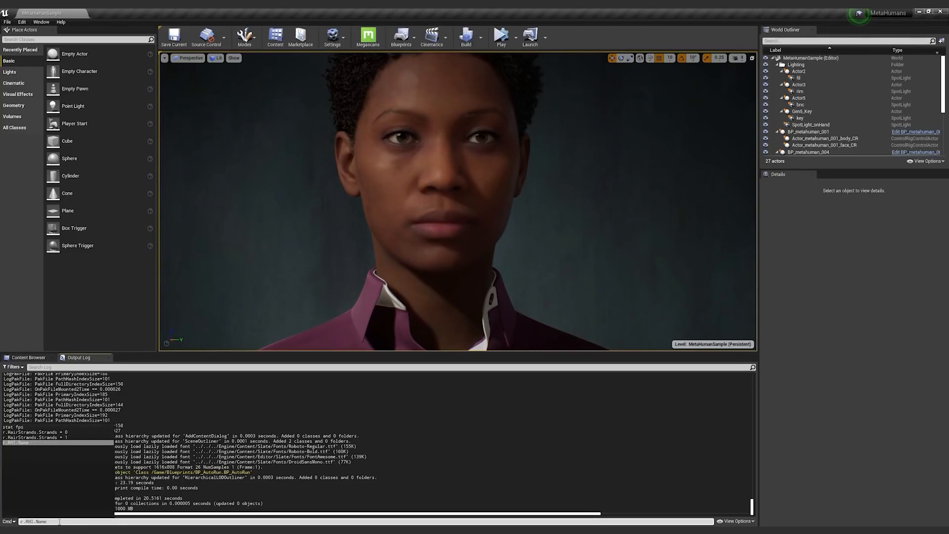
- Run r.RHI.Name in the console to confirm 'Running on the D3D11 RHI'
{"action": "key", "text": "enter"}
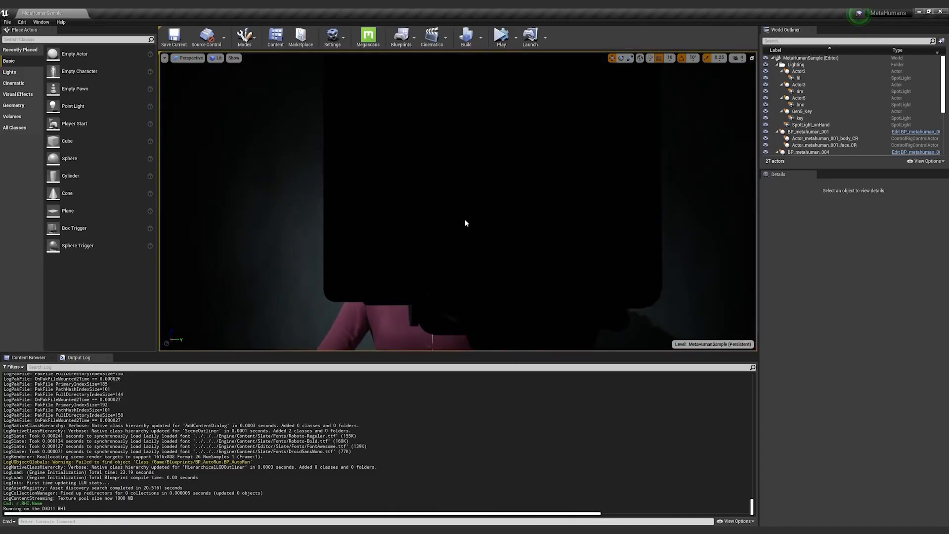
{"action": "mouse_move", "coordinate": [474, 241]}
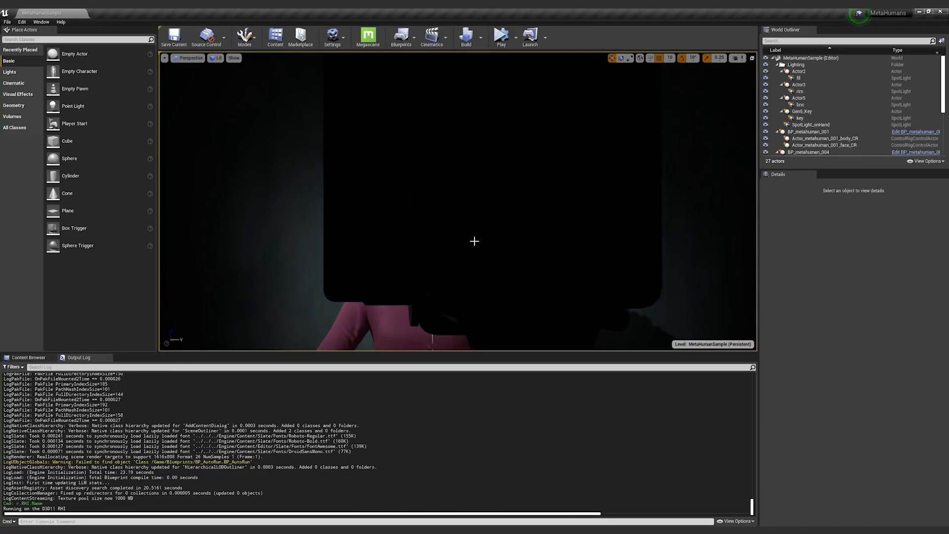